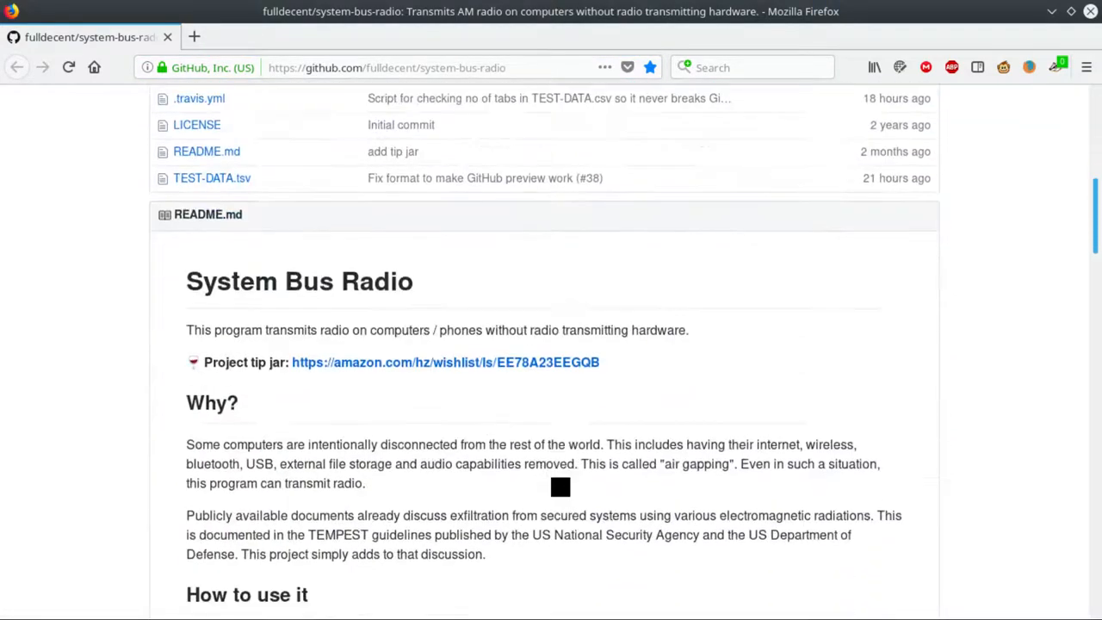
# Open the fulldecent.github.io/system-bus-radio web demo in a new tab and browse its tunes
pyautogui.scroll(-3)
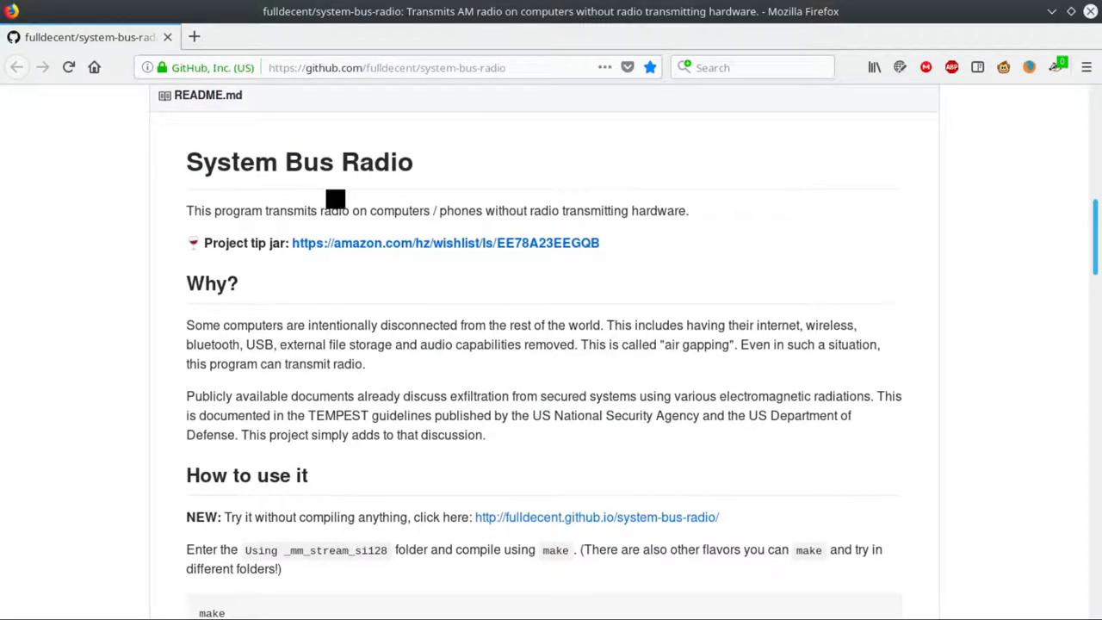
pyautogui.moveTo(346, 199)
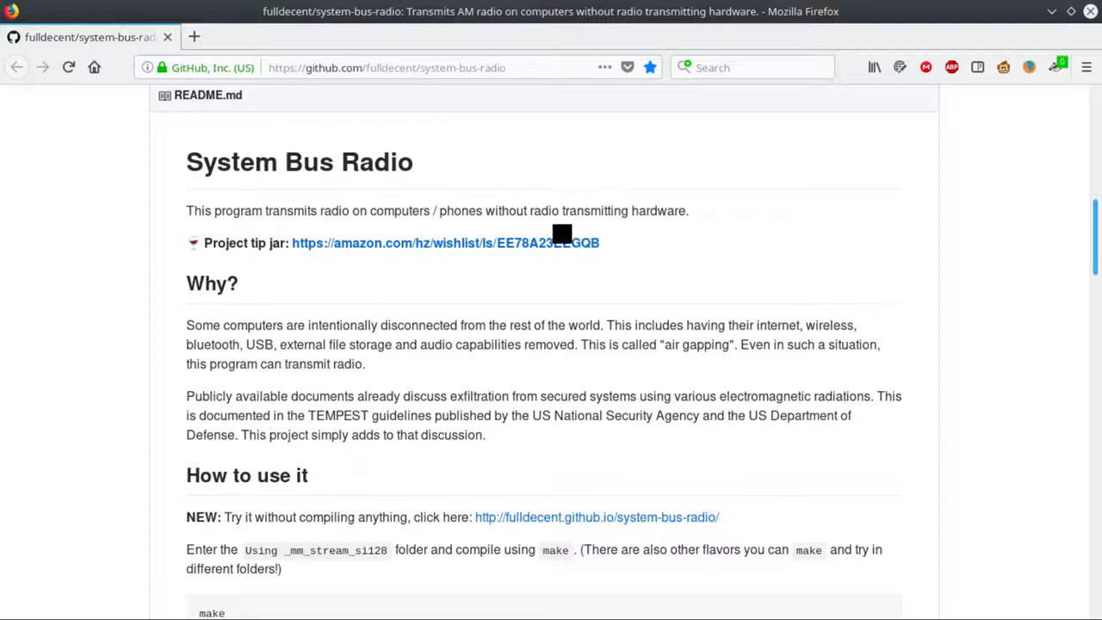
pyautogui.scroll(-3)
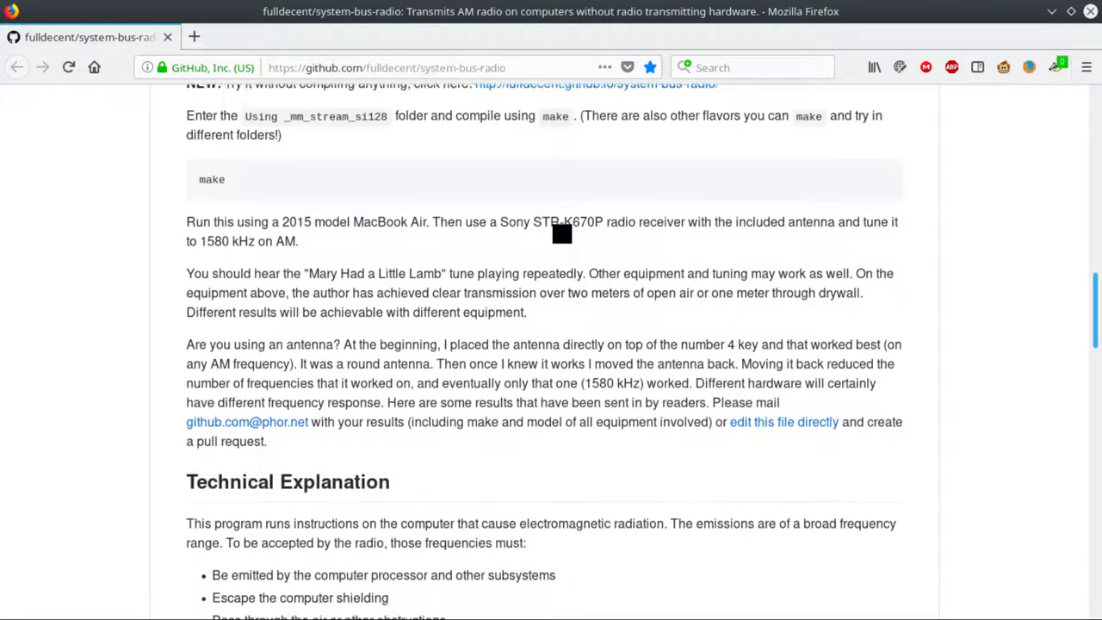
pyautogui.scroll(-3)
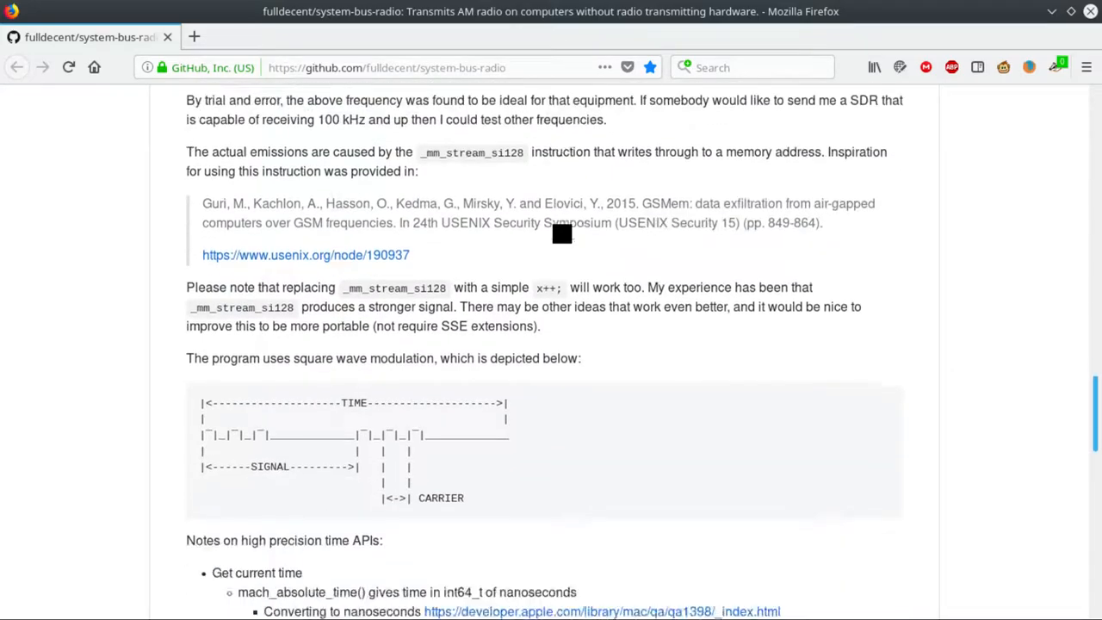
pyautogui.scroll(-3)
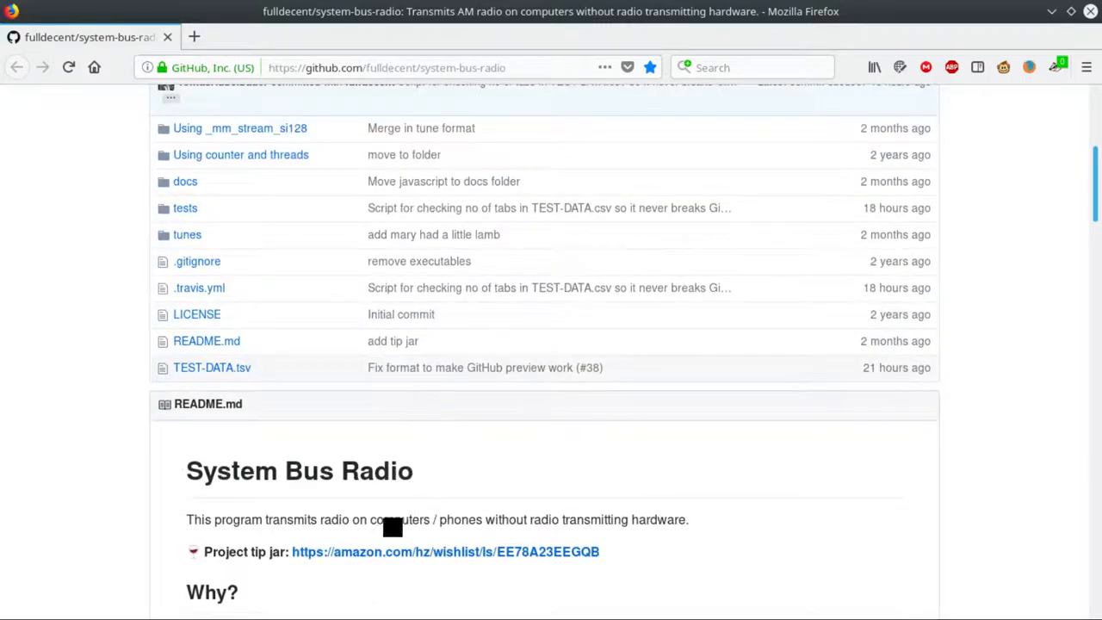
pyautogui.scroll(-3)
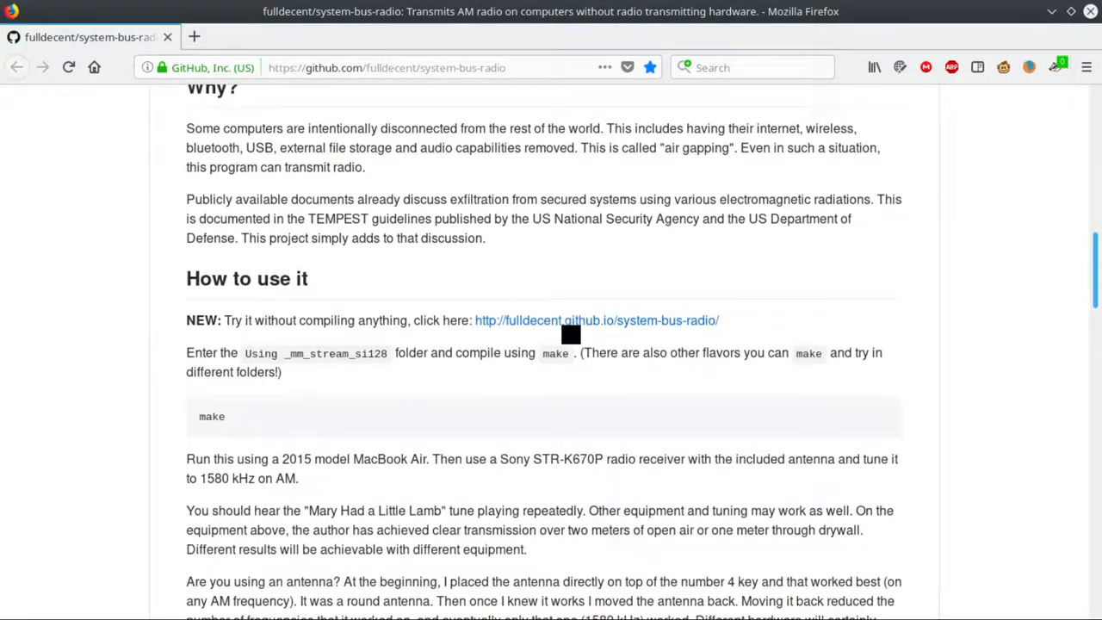
pyautogui.click(595, 320)
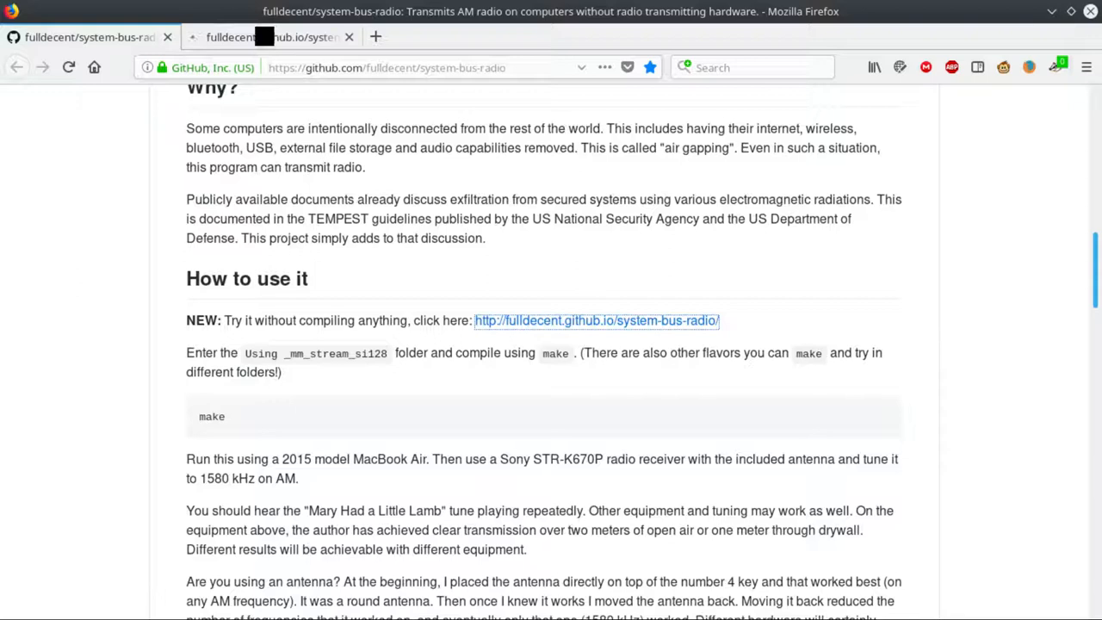
pyautogui.click(596, 320)
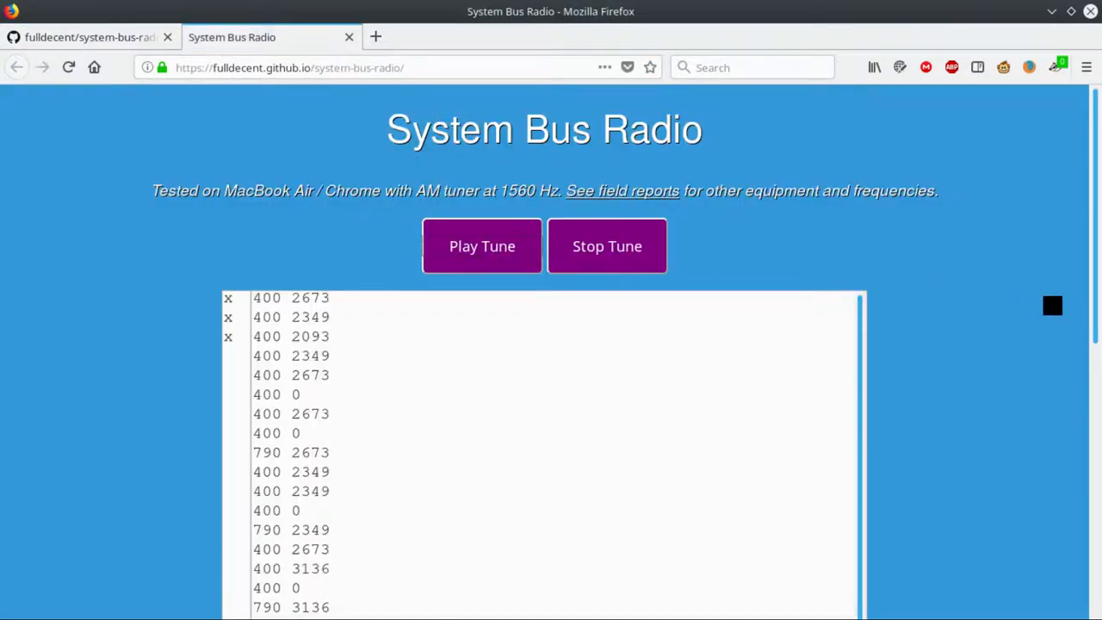
pyautogui.scroll(-3)
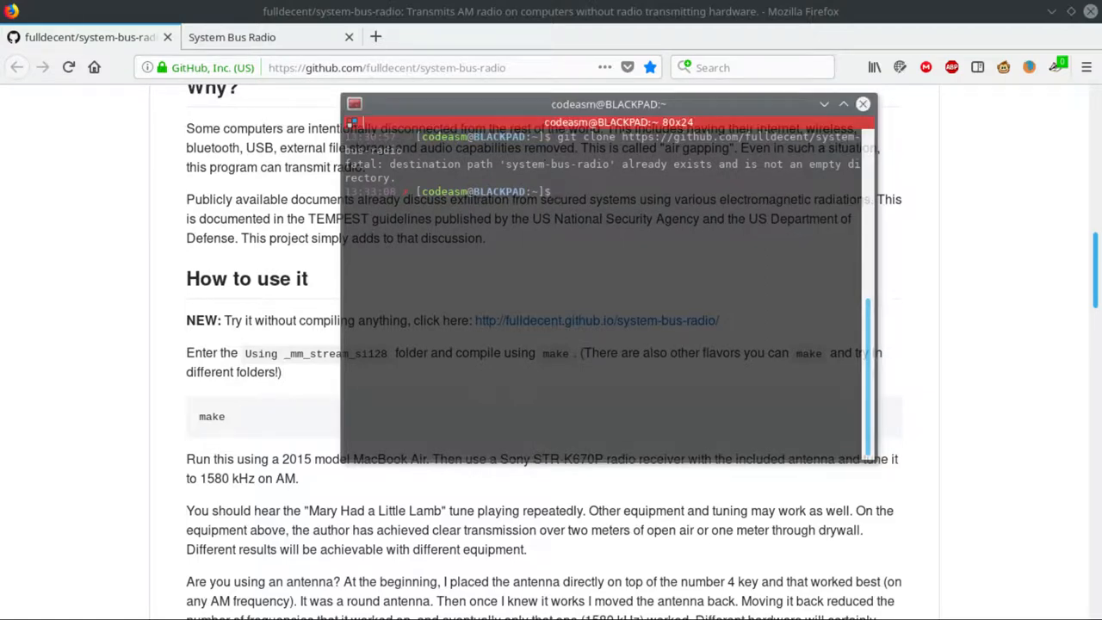
# Enter system-bus-radio/'Using _mm_stream_si128', list its files, and run make clean
pyautogui.write('cd')
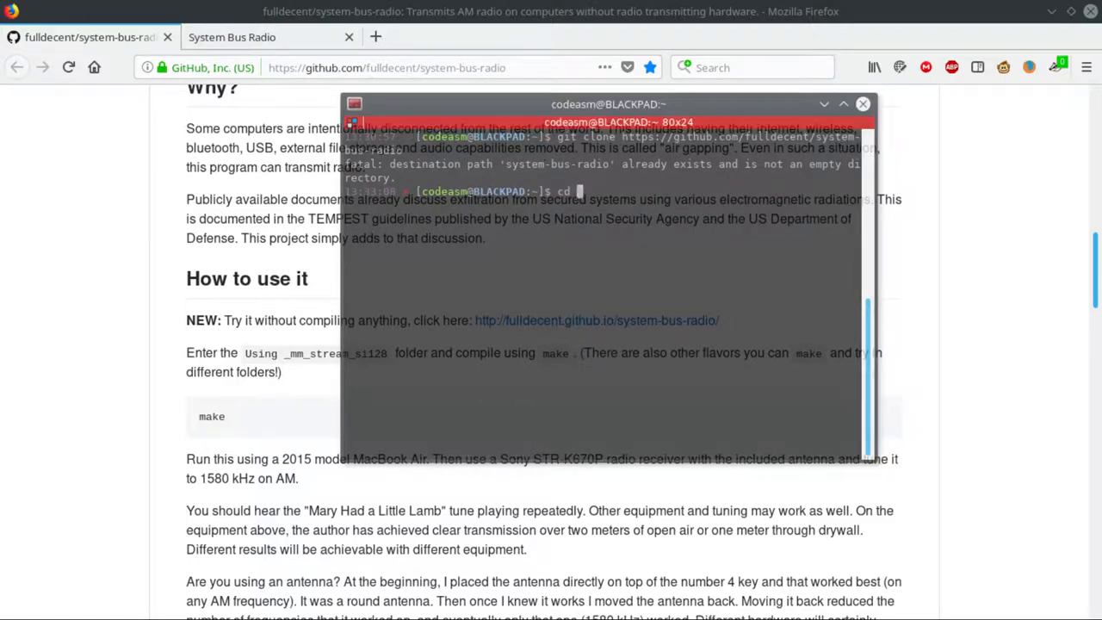
pyautogui.write('system-bus-radio/')
pyautogui.write('ls')
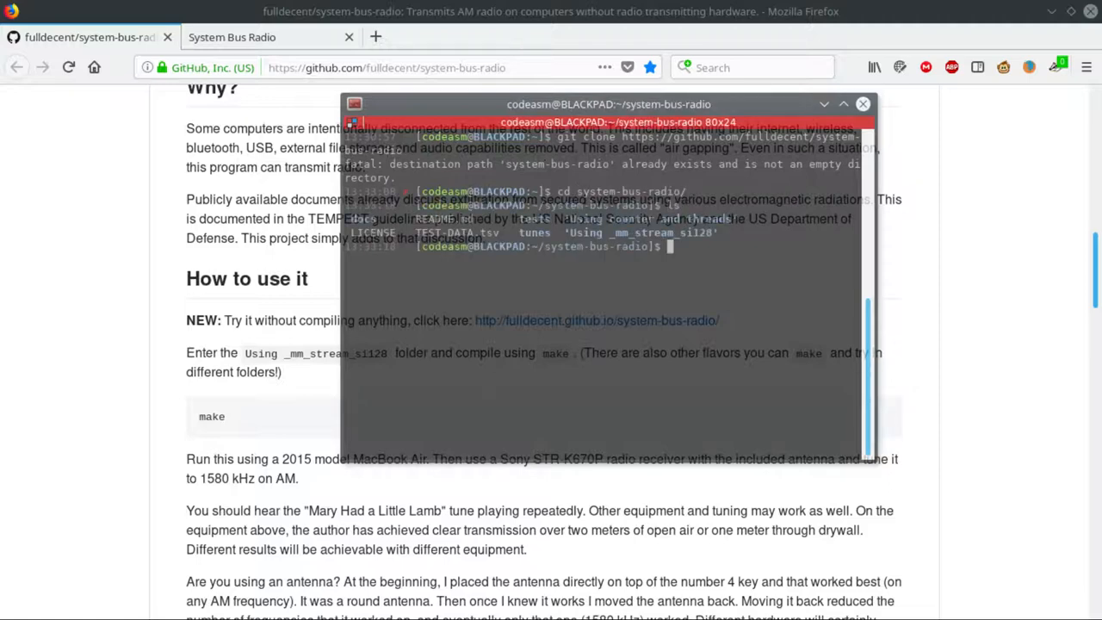
pyautogui.write('cd Using\\')
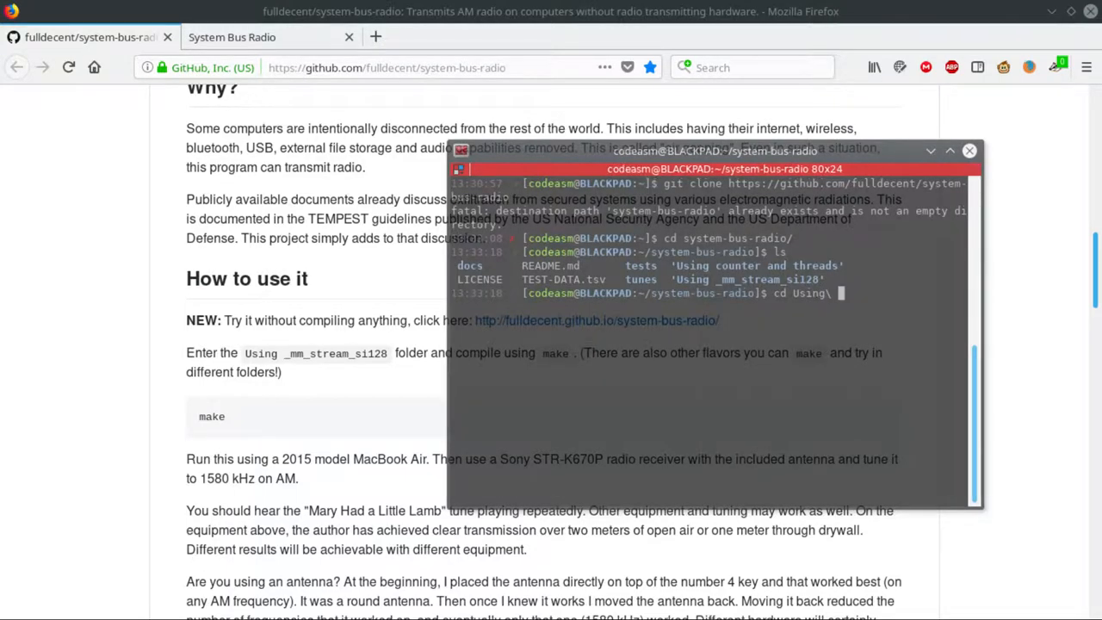
pyautogui.write('ls')
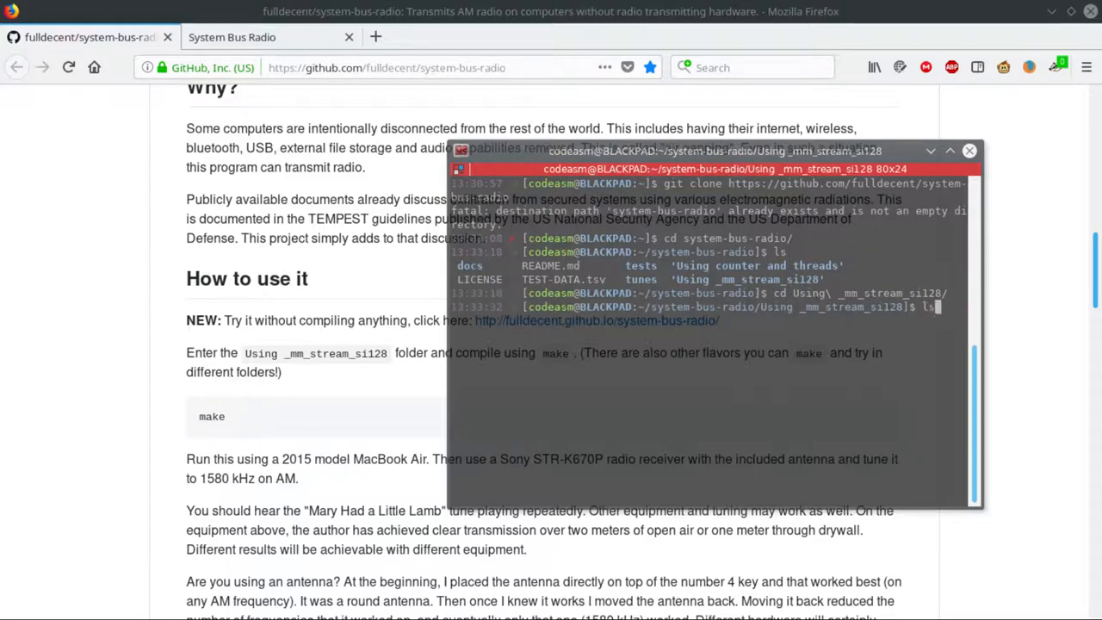
pyautogui.write('make clean')
pyautogui.write('./main ../tunes/mary_had_a_little_lamb.tune')
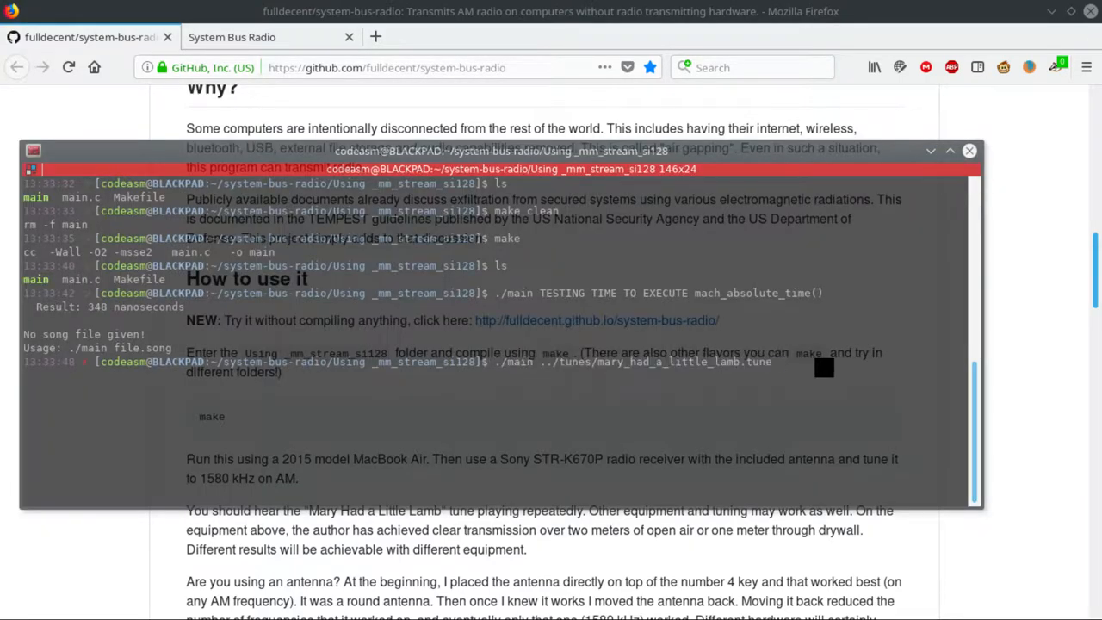
# Run ./main with mary_had_a_little_lamb.tune, then type 'have a nice day :D'
pyautogui.press('Return')
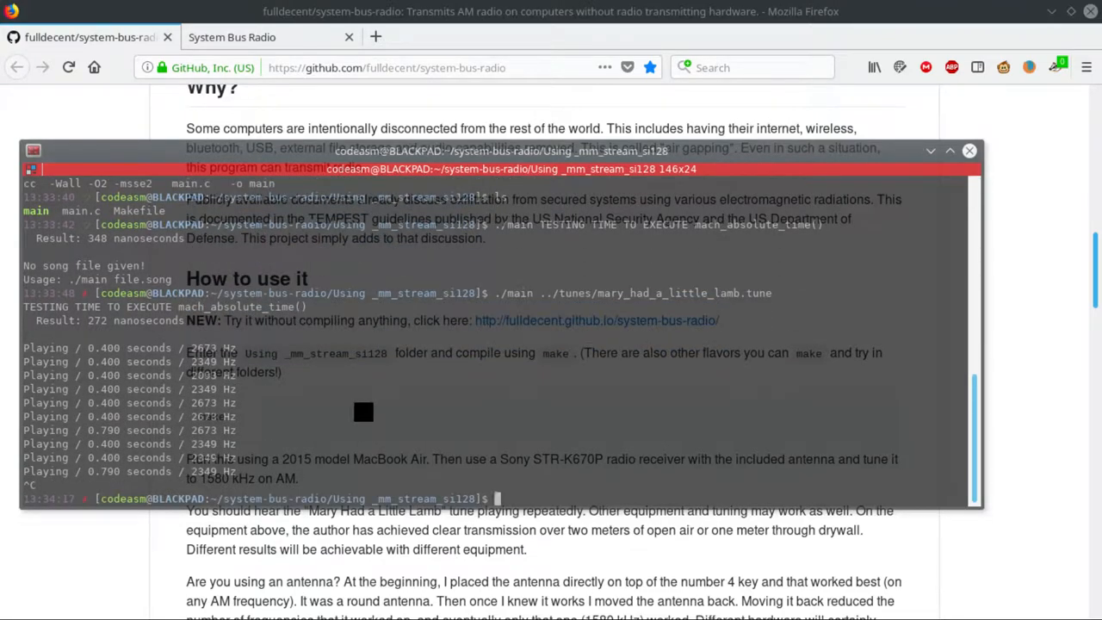
pyautogui.write('have a')
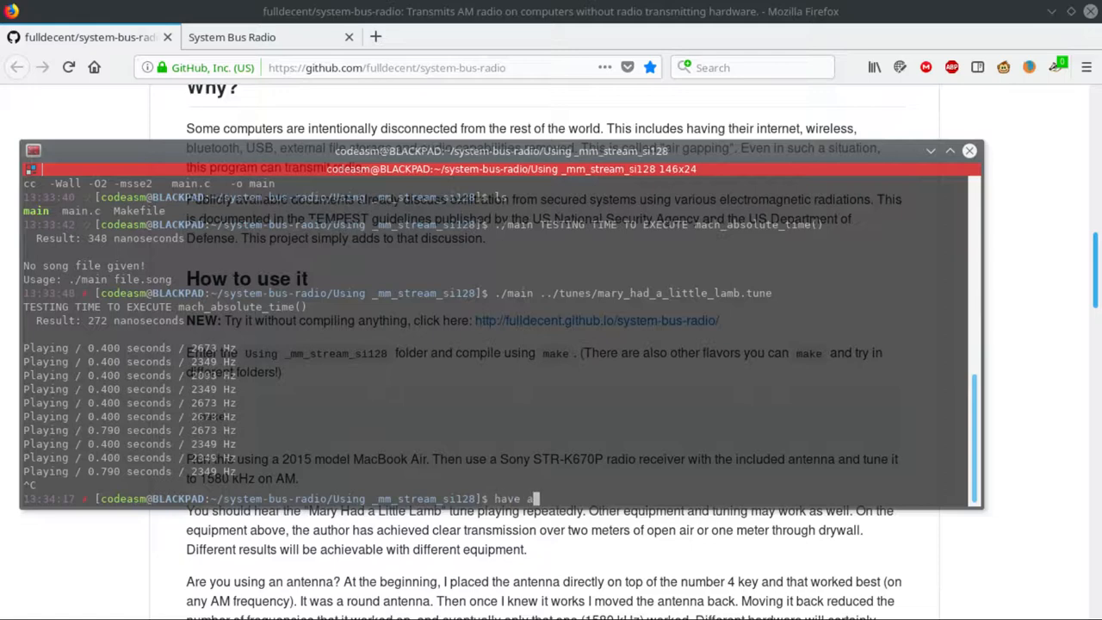
pyautogui.write('nice day :D')
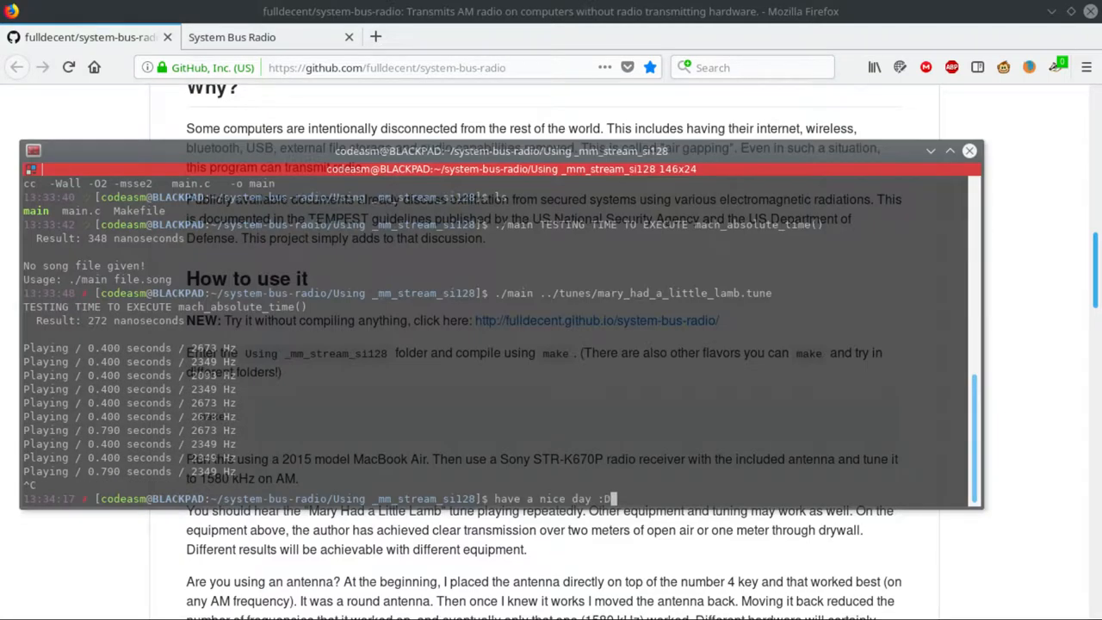